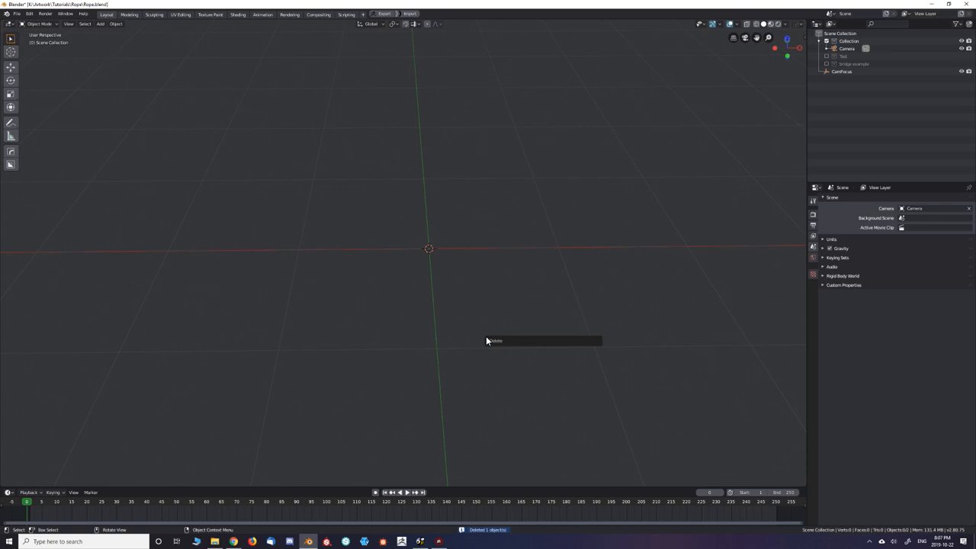
# Step: Clear the scene and add a small 12-vertex mesh circle offset from the origin
pyautogui.click(100, 24)
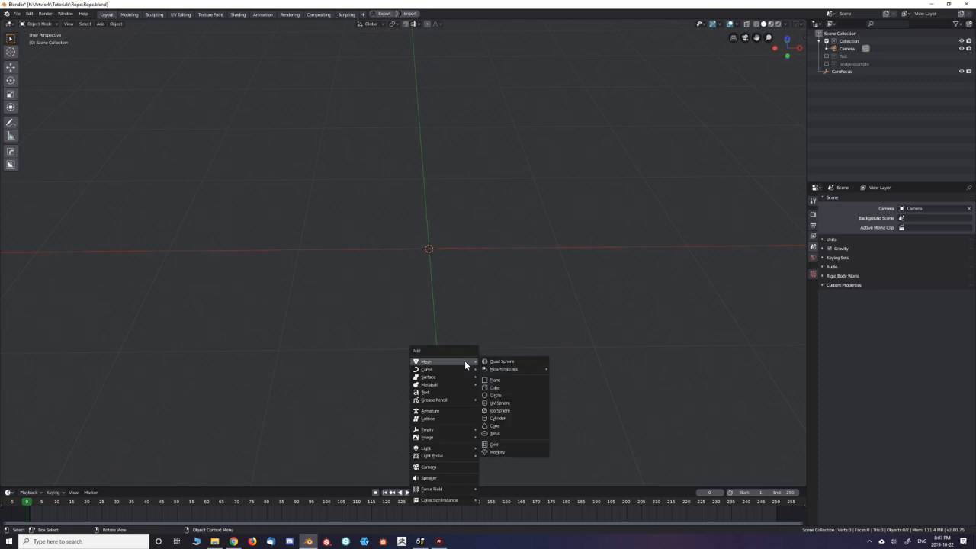
pyautogui.click(494, 394)
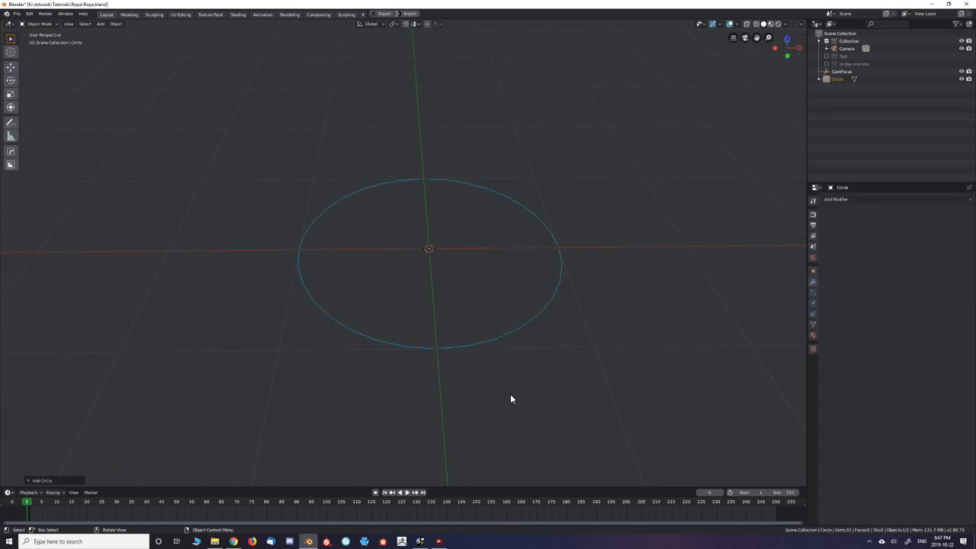
pyautogui.click(42, 481)
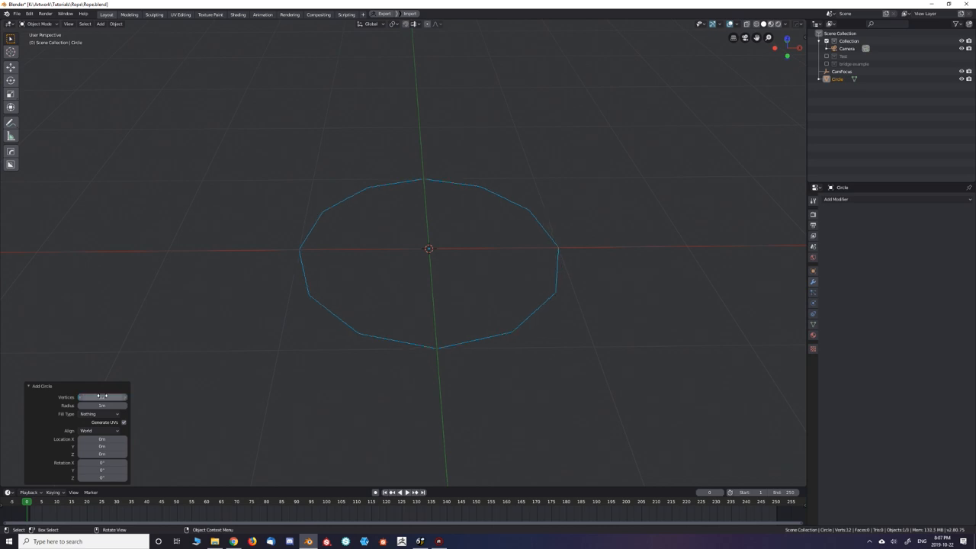
pyautogui.press('Tab')
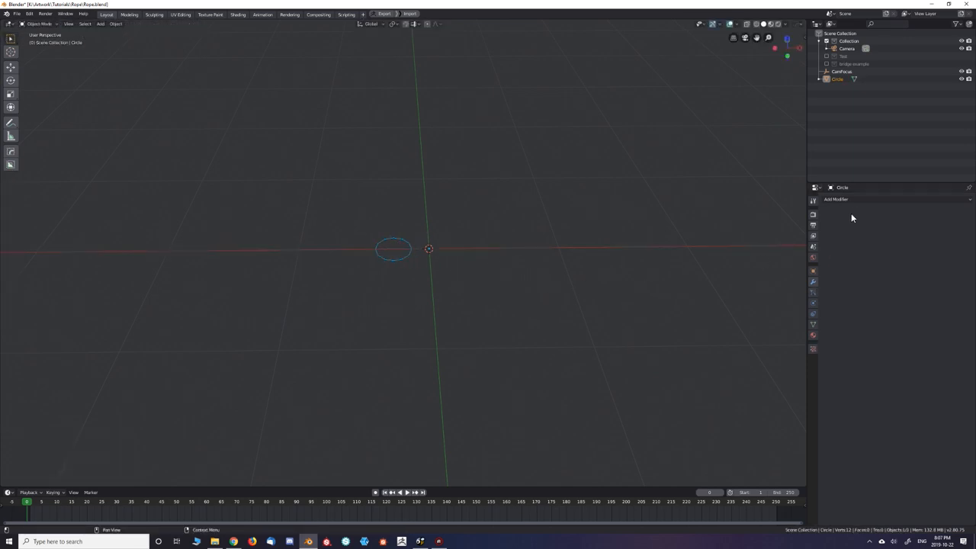
# Step: Add an Array modifier with count 4, offset by a new Arrows Empty
pyautogui.click(836, 199)
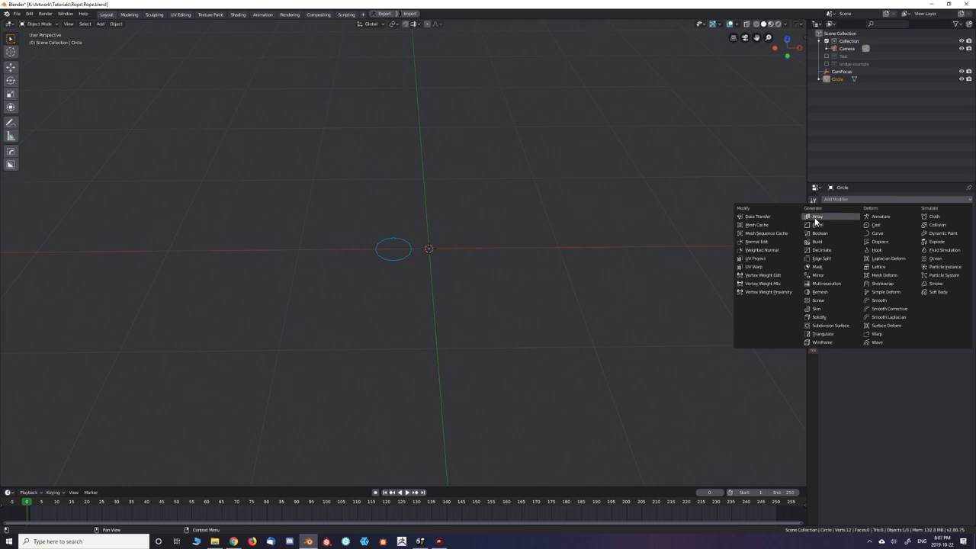
pyautogui.click(816, 215)
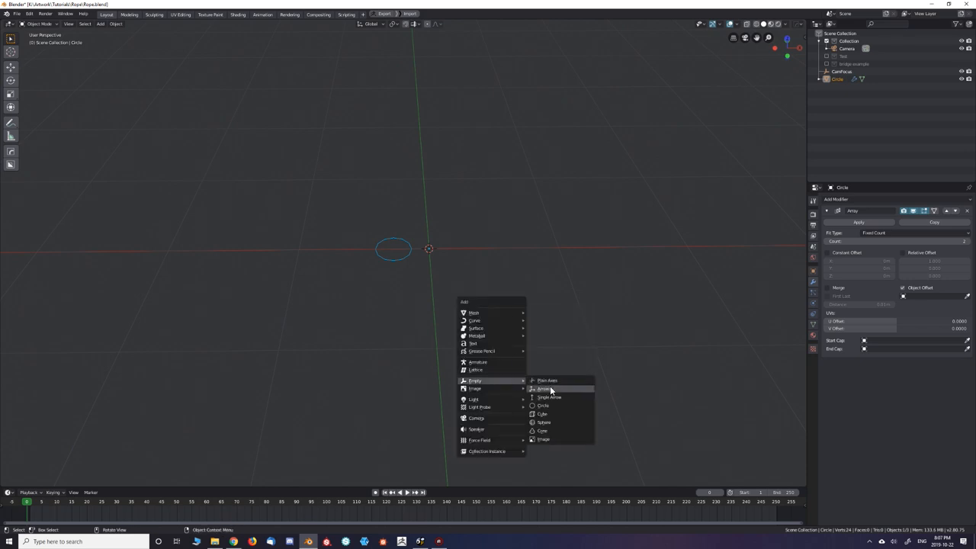
pyautogui.click(545, 389)
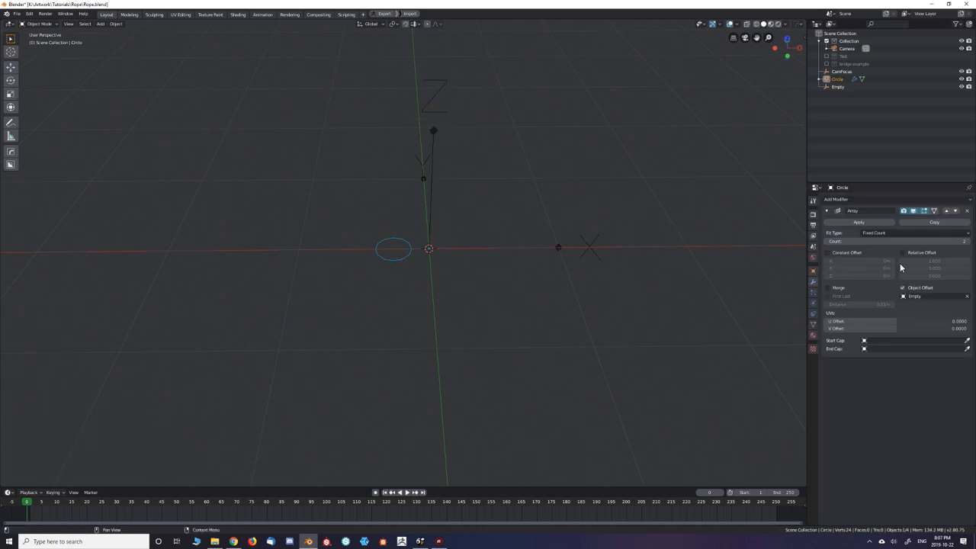
pyautogui.click(938, 242)
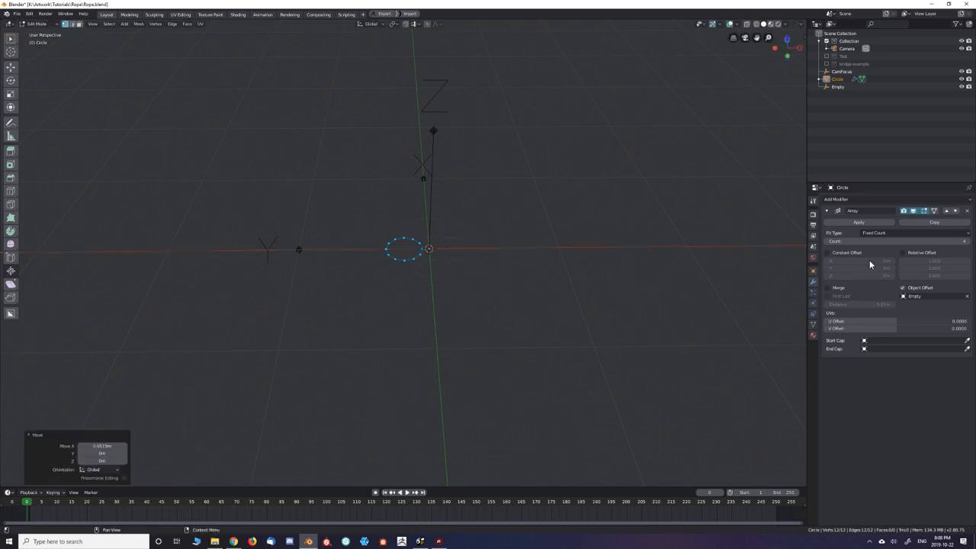
# Step: Add a Z-axis Screw modifier and rotate the circle -45° about X in Edit Mode
pyautogui.click(836, 199)
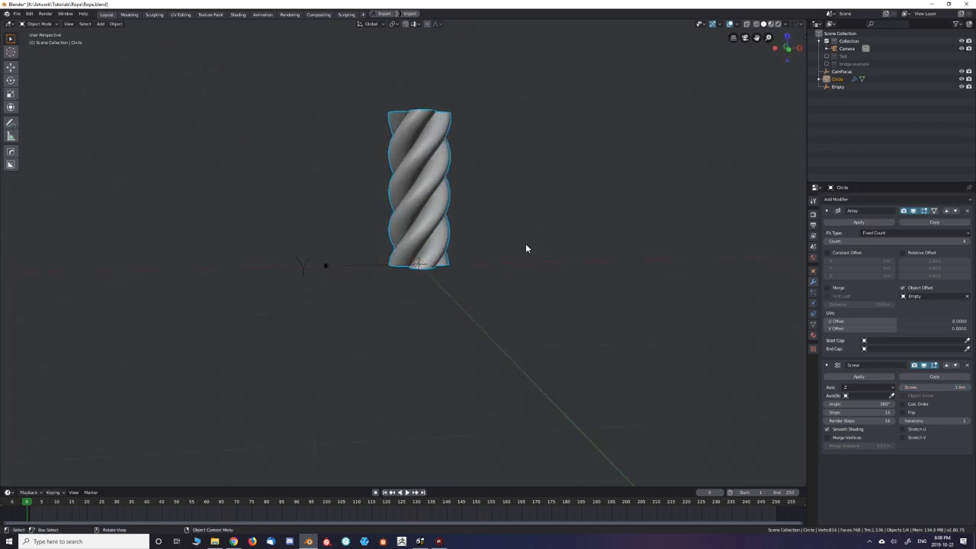
pyautogui.press('Tab')
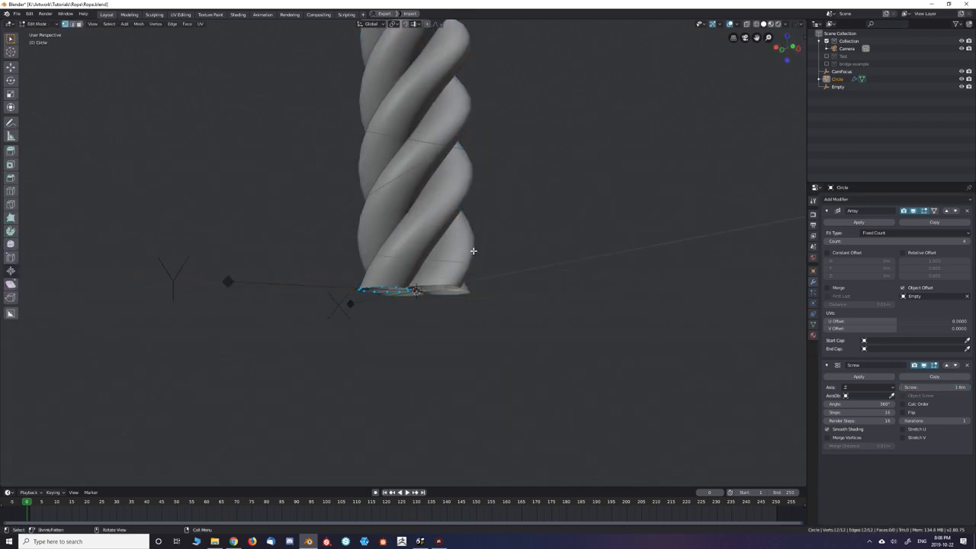
pyautogui.moveTo(473, 252); pyautogui.dragTo(575, 260)
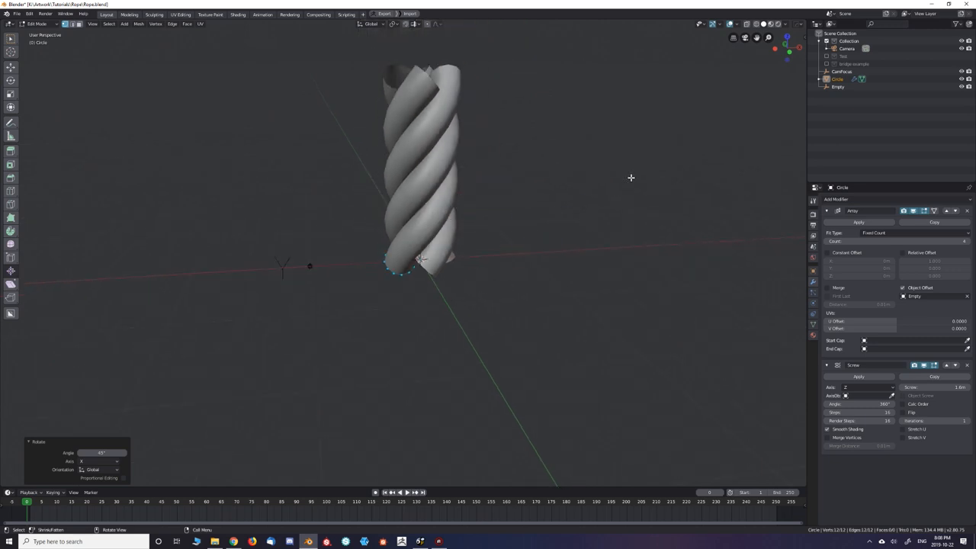
# Step: Enable Flip on the Screw modifier and return to Object Mode
pyautogui.click(734, 23)
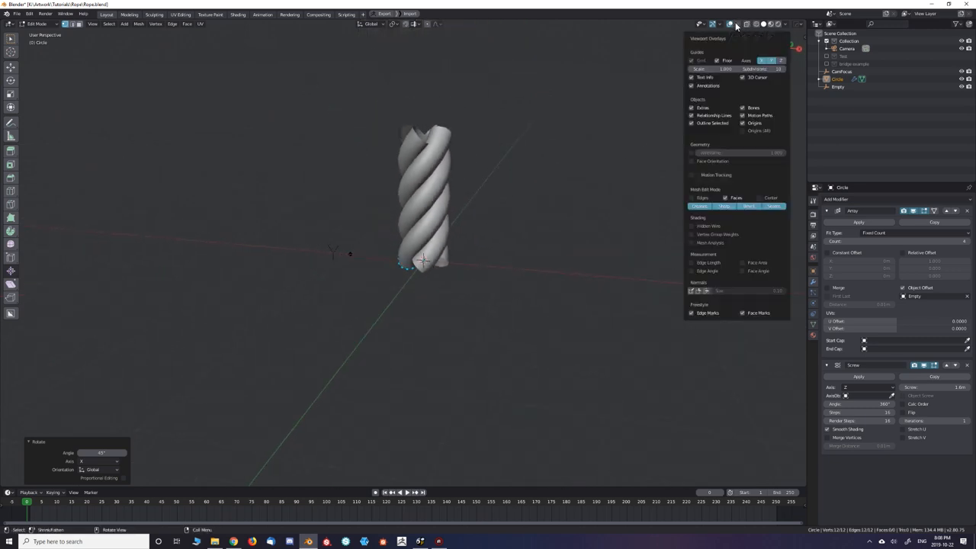
pyautogui.press('Tab')
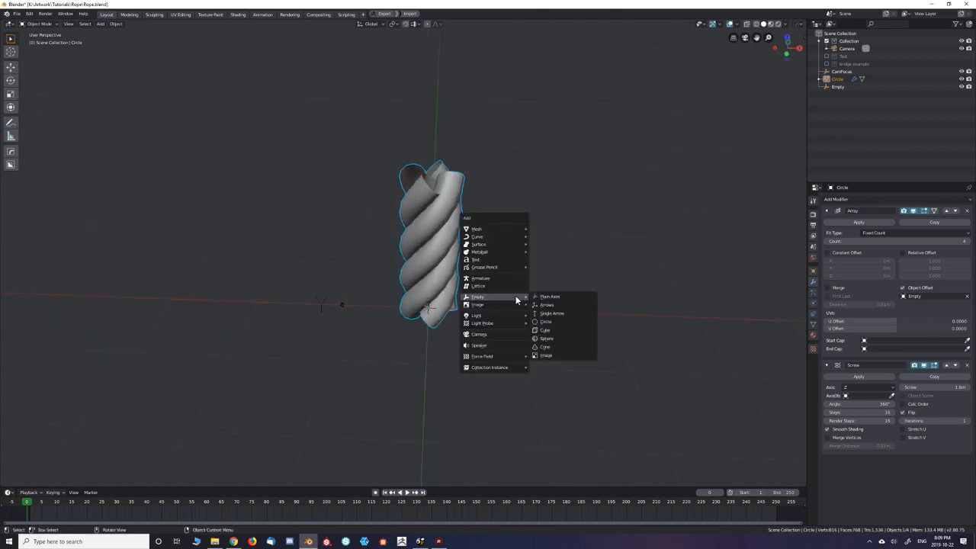
pyautogui.moveTo(478, 236)
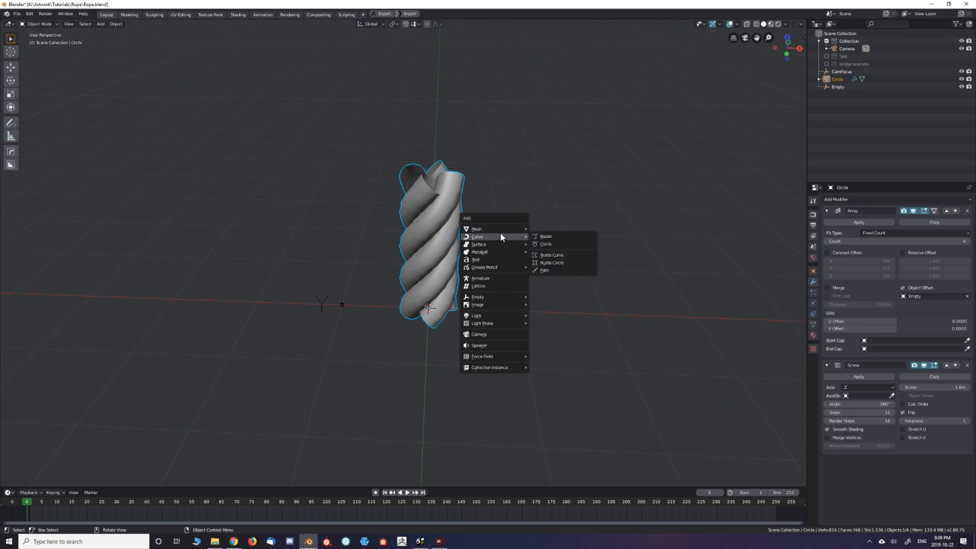
# Step: Add a Bézier curve, parent curve and rope to the Empty, and add a second Array modifier
pyautogui.click(546, 237)
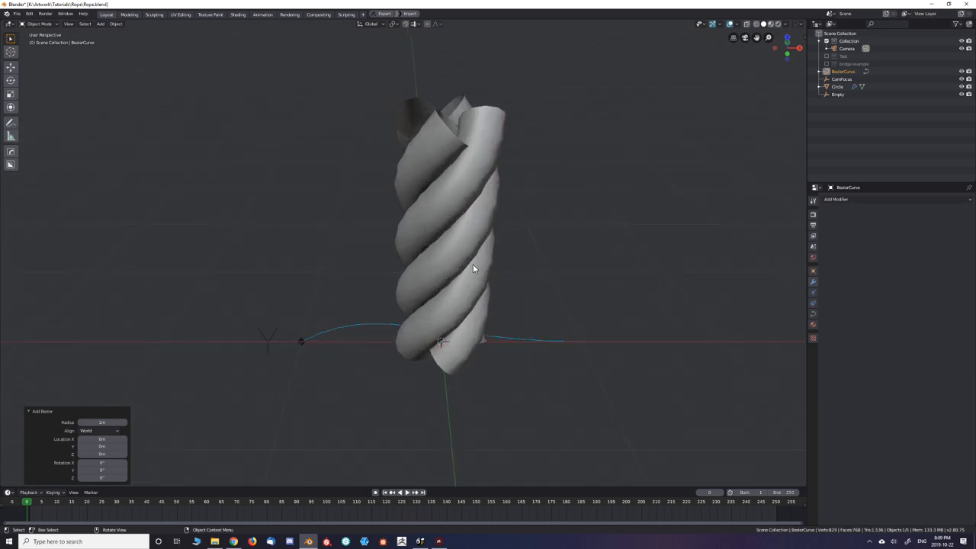
pyautogui.click(302, 341)
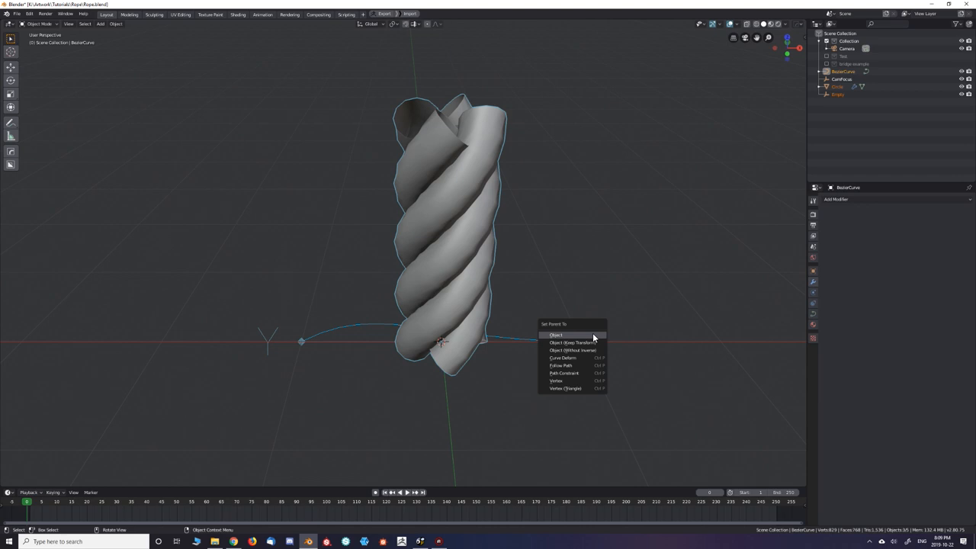
pyautogui.click(555, 335)
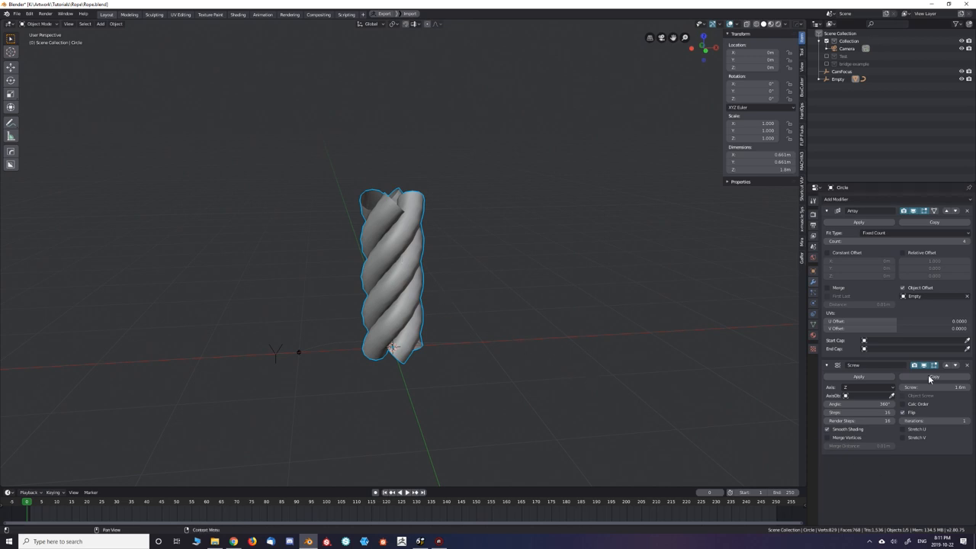
pyautogui.click(934, 386)
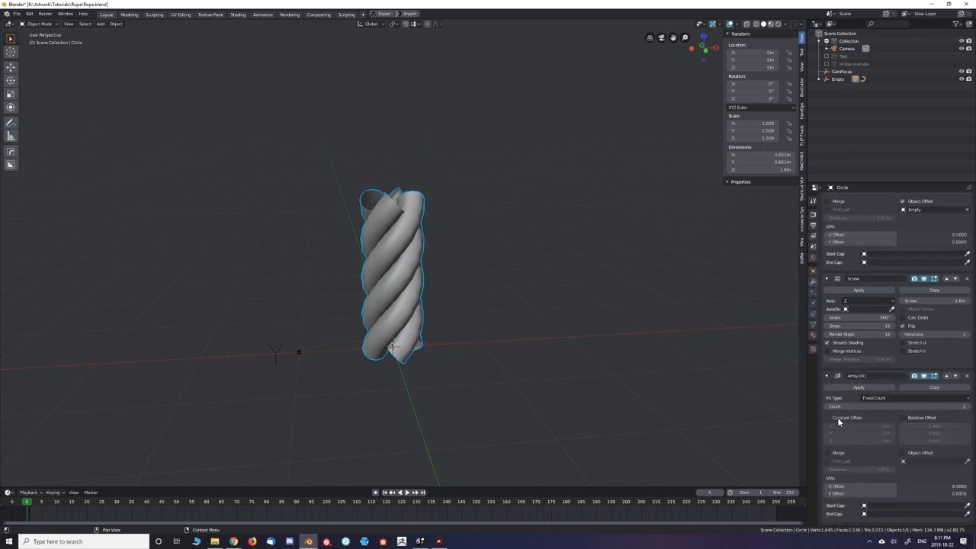
# Step: Give Array.001 a 1.6m Z constant offset with Merge, fitted to Rope Curve
pyautogui.click(827, 417)
pyautogui.write('Final Models')
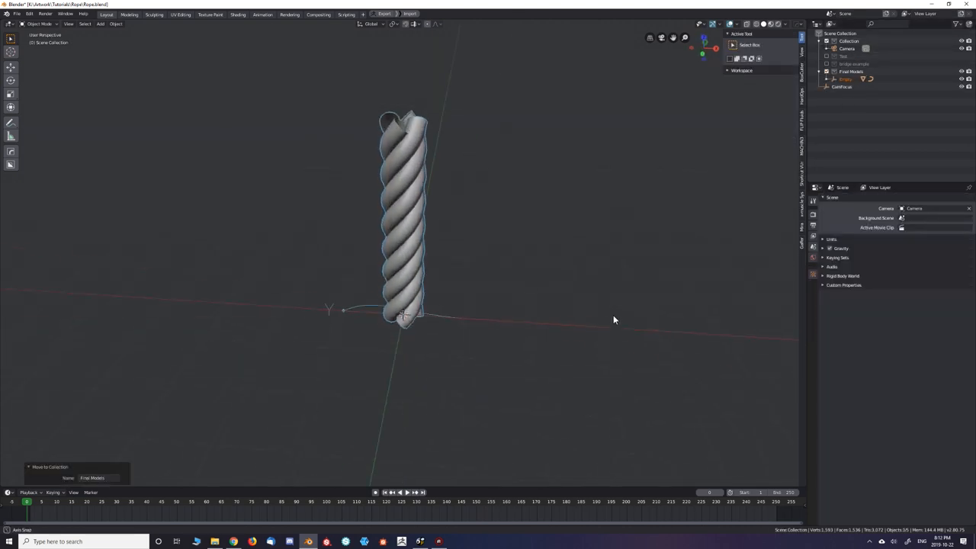
pyautogui.click(404, 221)
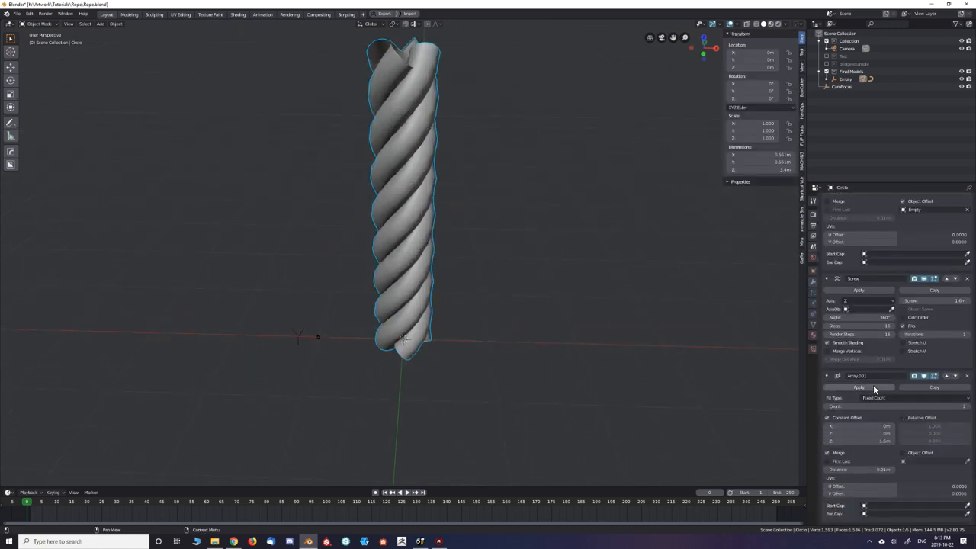
pyautogui.click(872, 397)
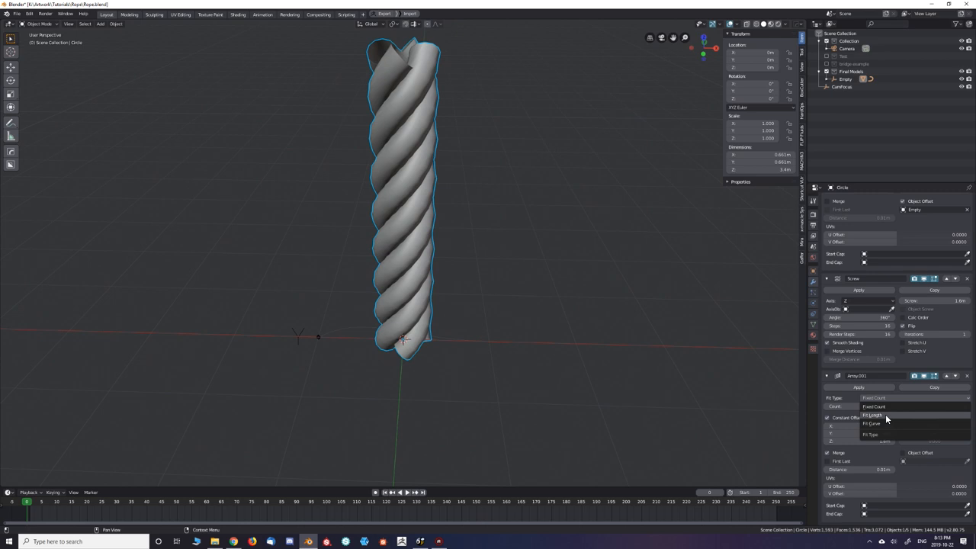
pyautogui.click(870, 415)
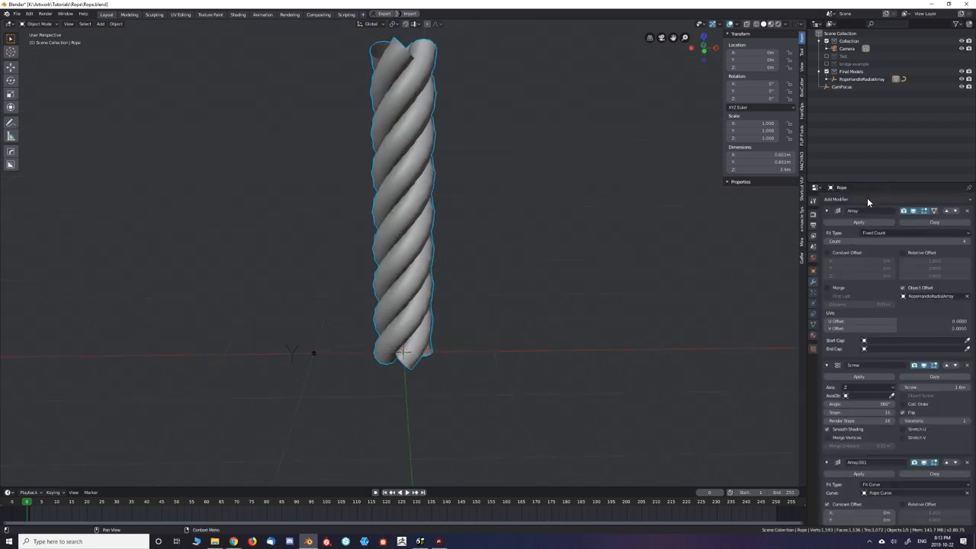
pyautogui.click(836, 199)
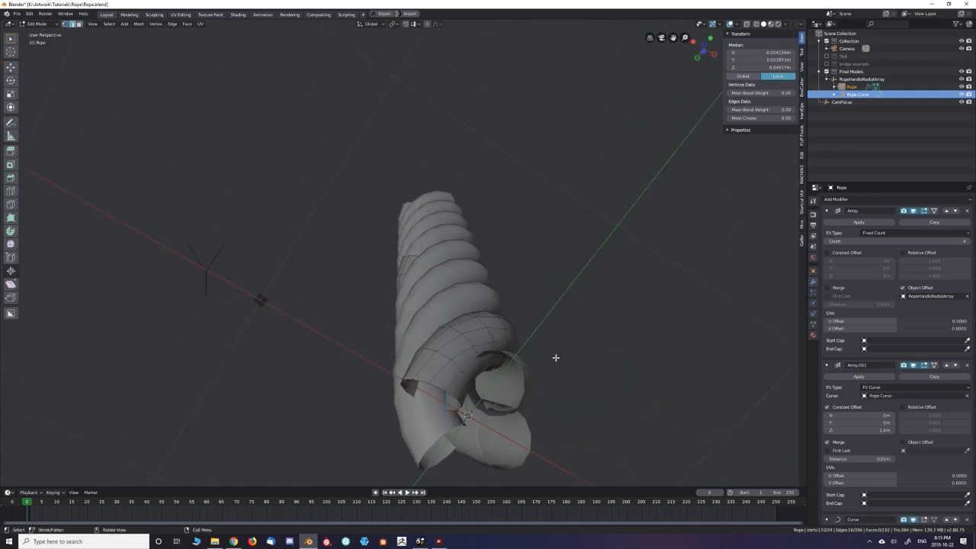
# Step: Unwrap the rope with Follow Active Quads in UV Editing and shift the island up
pyautogui.rightClick(555, 358)
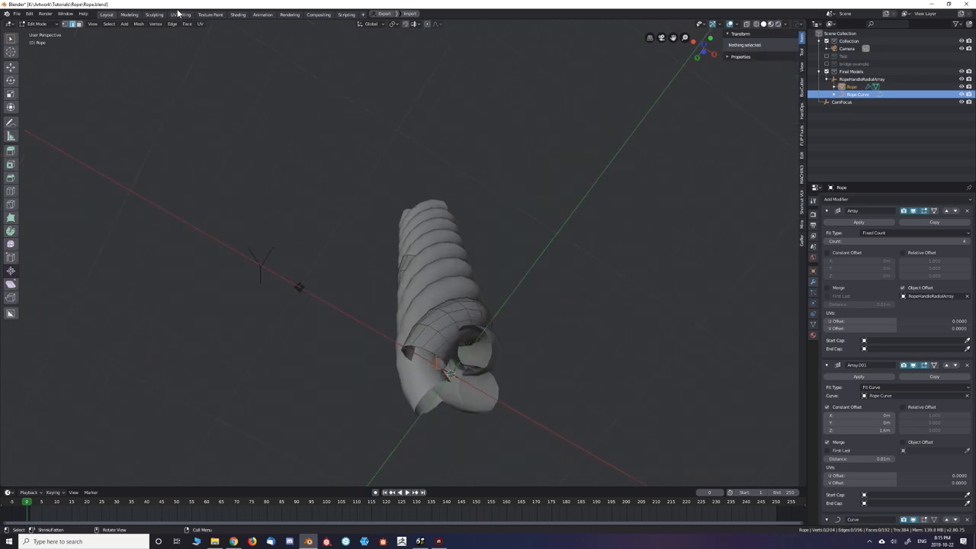
pyautogui.click(180, 14)
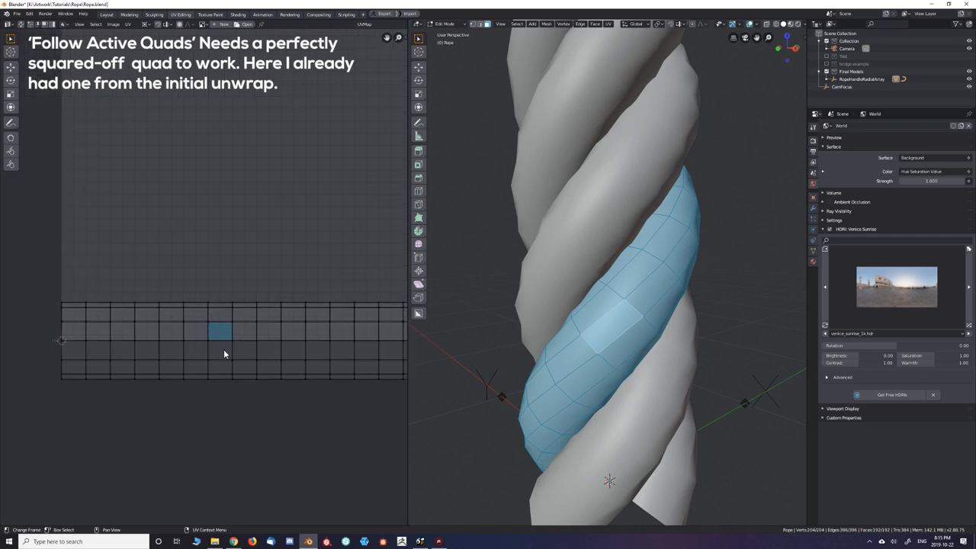
pyautogui.moveTo(278, 352)
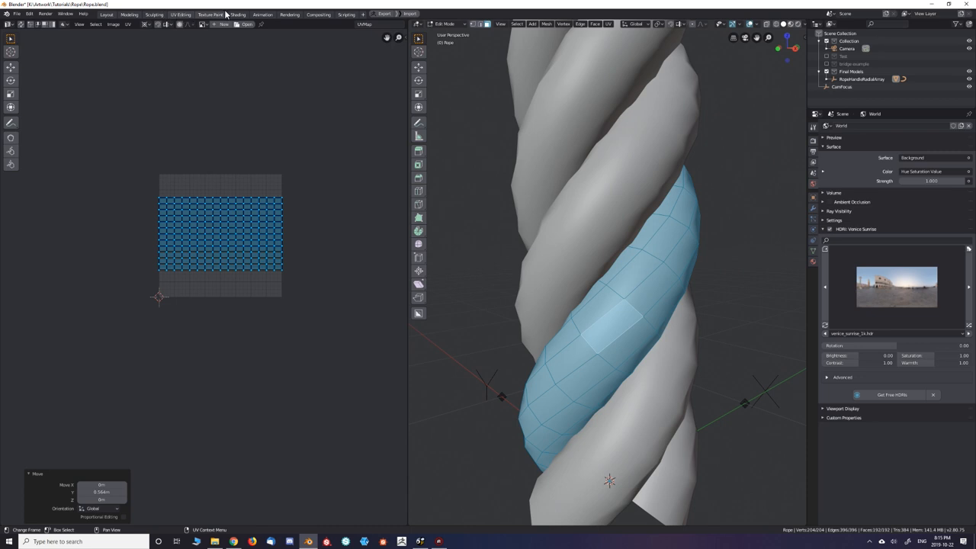
pyautogui.click(238, 13)
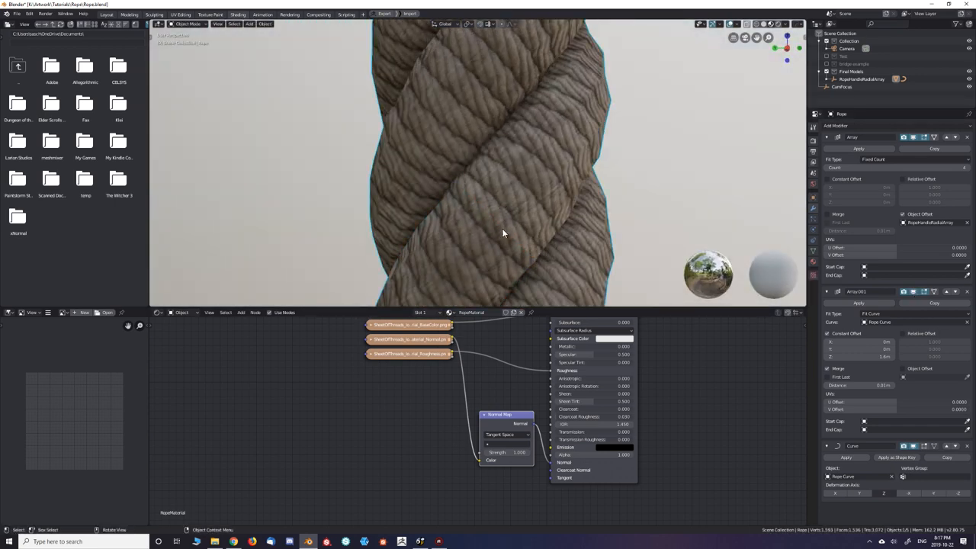
# Step: Apply RopeMaterial with base color, normal map and roughness image textures
pyautogui.click(180, 14)
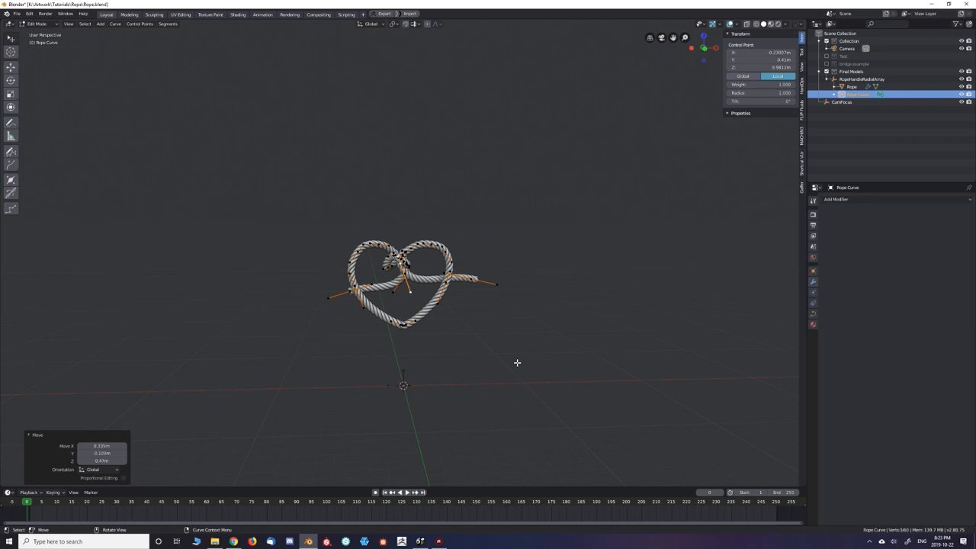
# Step: Finish placing the Bézier control points into a heart-shaped knot and exit Edit Mode
pyautogui.press('Tab')
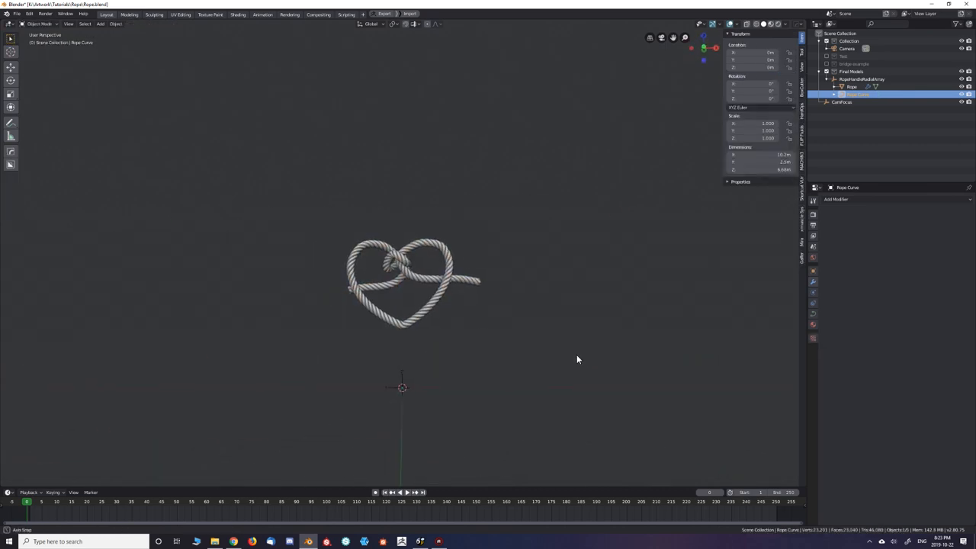
# Step: Tighten the heart's top knot and extend both curve ends into long tails
pyautogui.press('Tab')
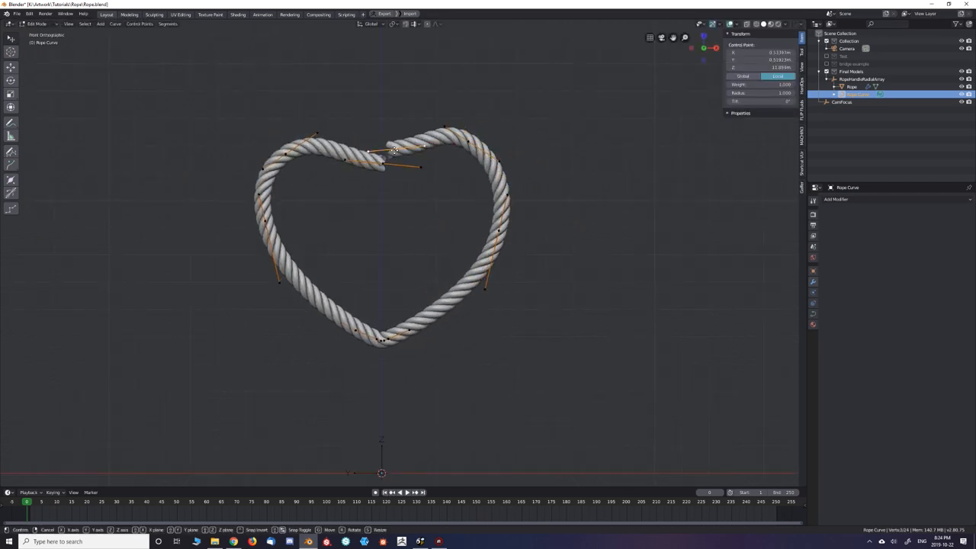
pyautogui.moveTo(394, 149); pyautogui.dragTo(343, 265)
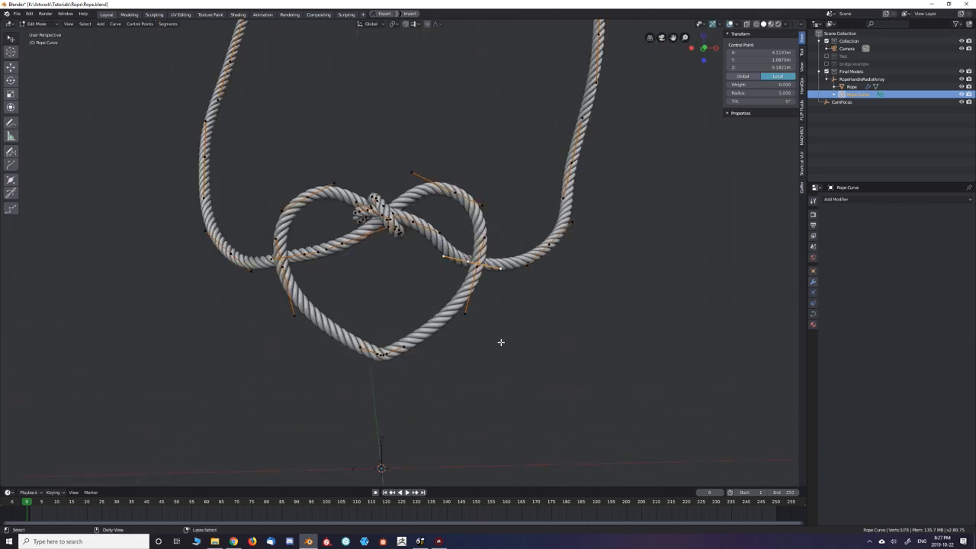
pyautogui.press('Tab')
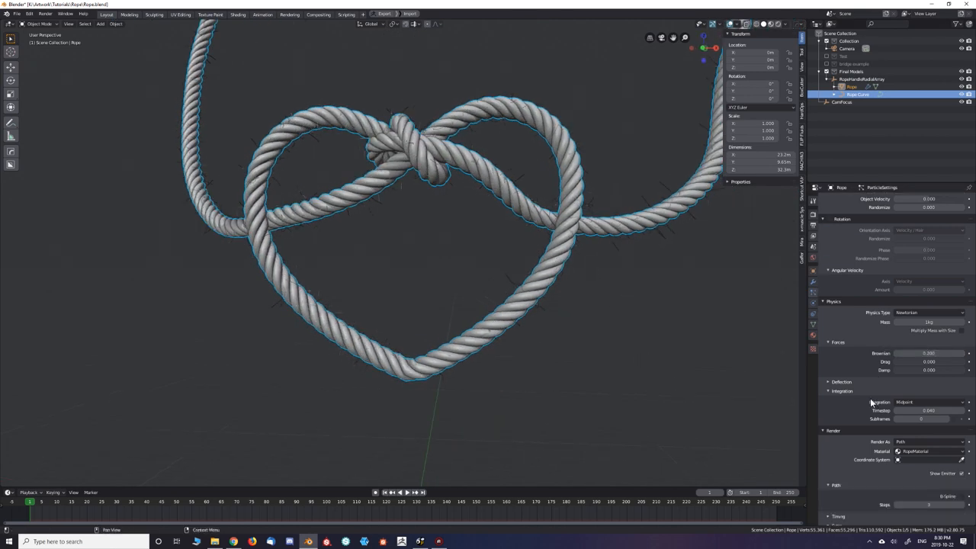
# Step: Adjust the Clumping value of the Rope's interpolated hair children to bunch the loose fibres
pyautogui.click(946, 371)
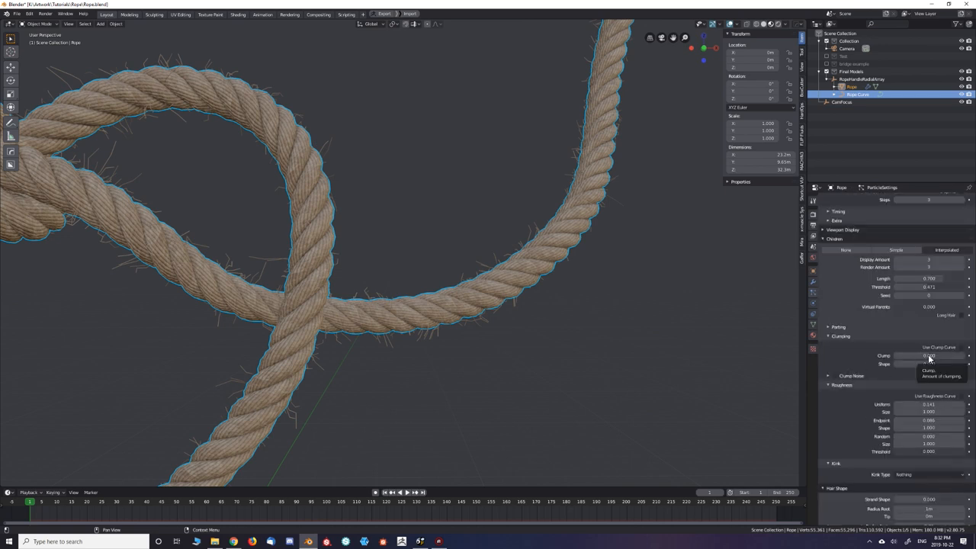
pyautogui.click(928, 356)
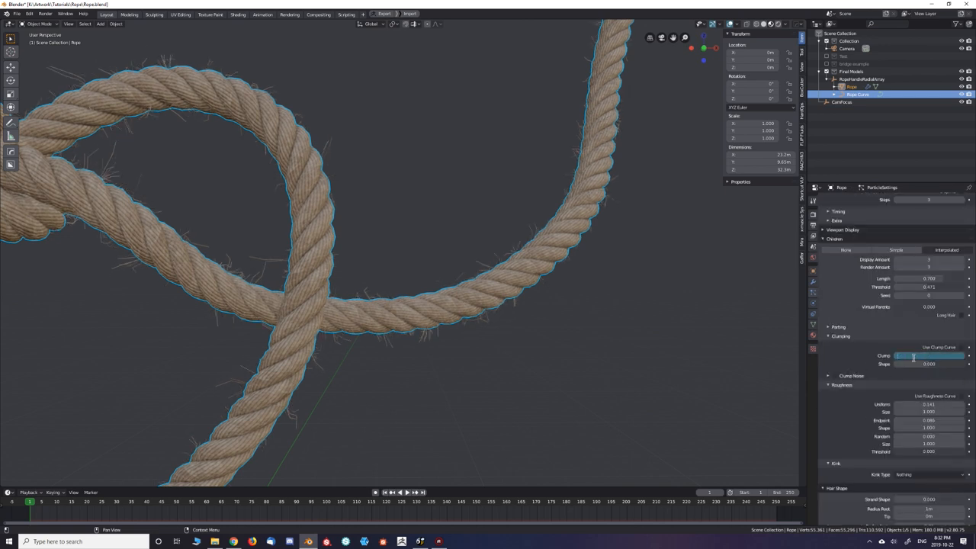